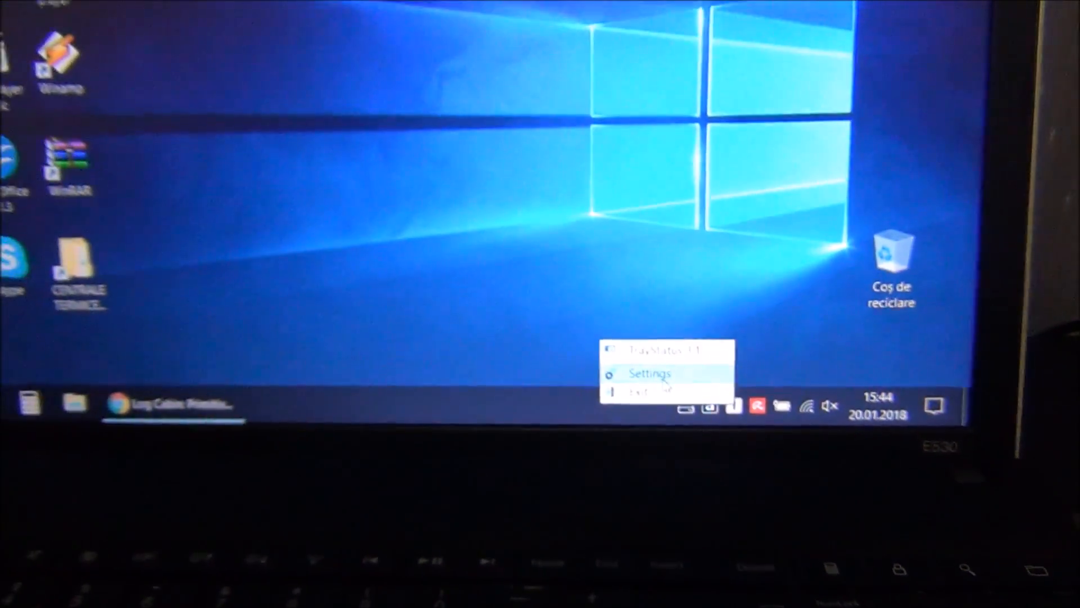
- Bring up the TrayStatus 3.1 settings window from the tray icon's context menu
{"action": "left_click", "coordinate": [648, 373]}
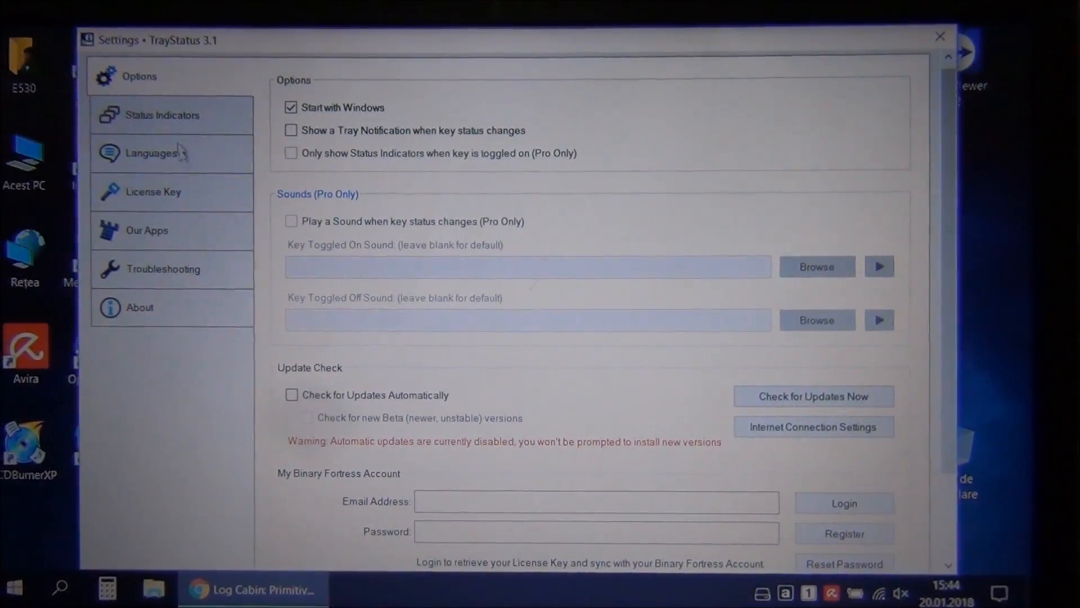
- Show the Status Indicators page with hard-drive read/write thresholds at 50,000 bytes
{"action": "left_click", "coordinate": [163, 115]}
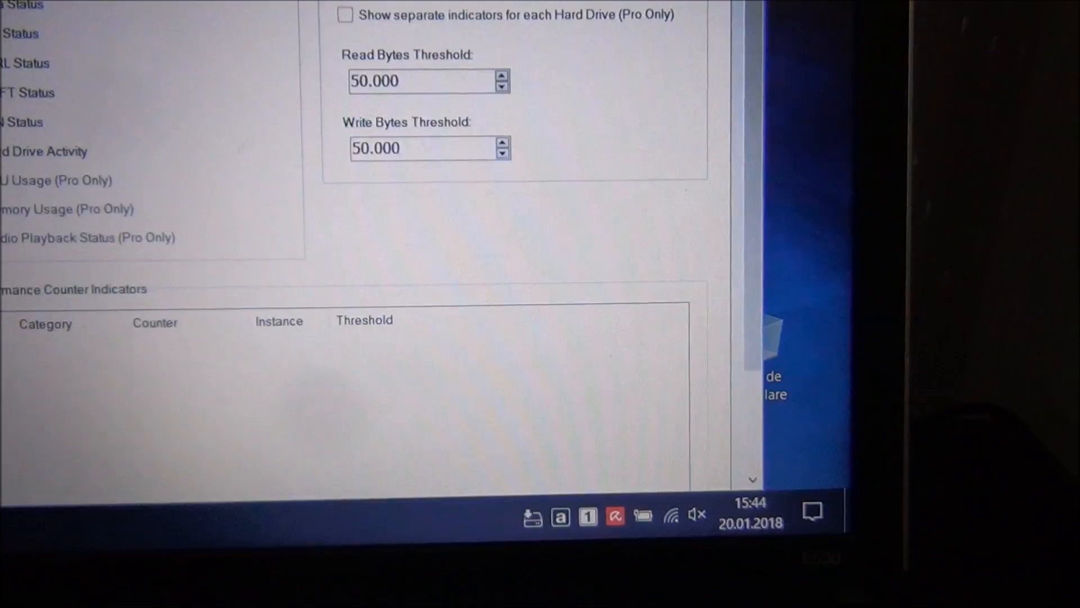
{"action": "scroll", "scroll_direction": "up", "scroll_amount": 3}
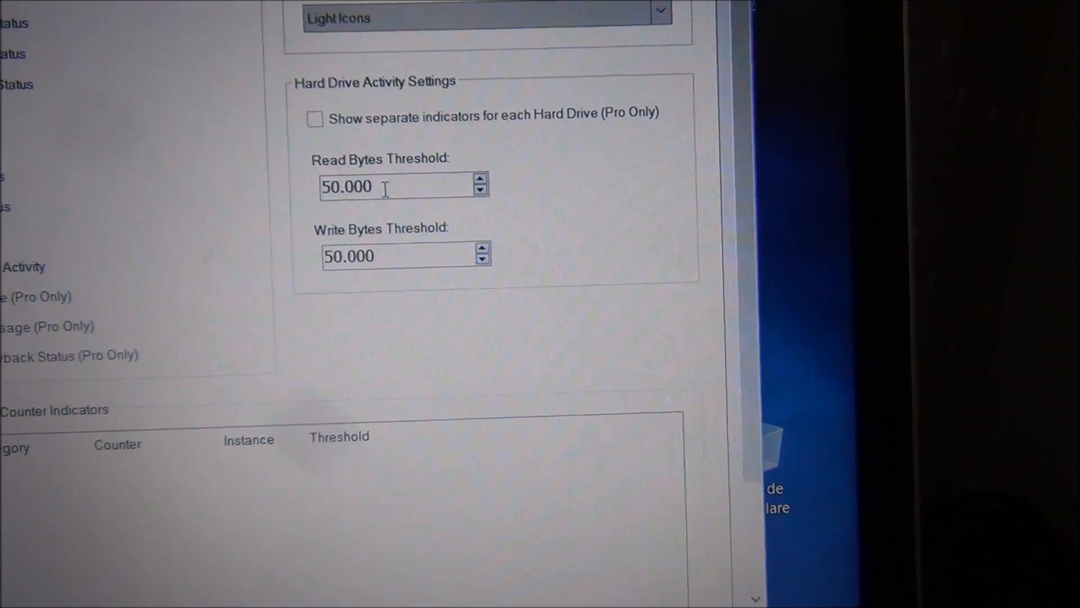
{"action": "scroll", "scroll_direction": "down", "scroll_amount": 3}
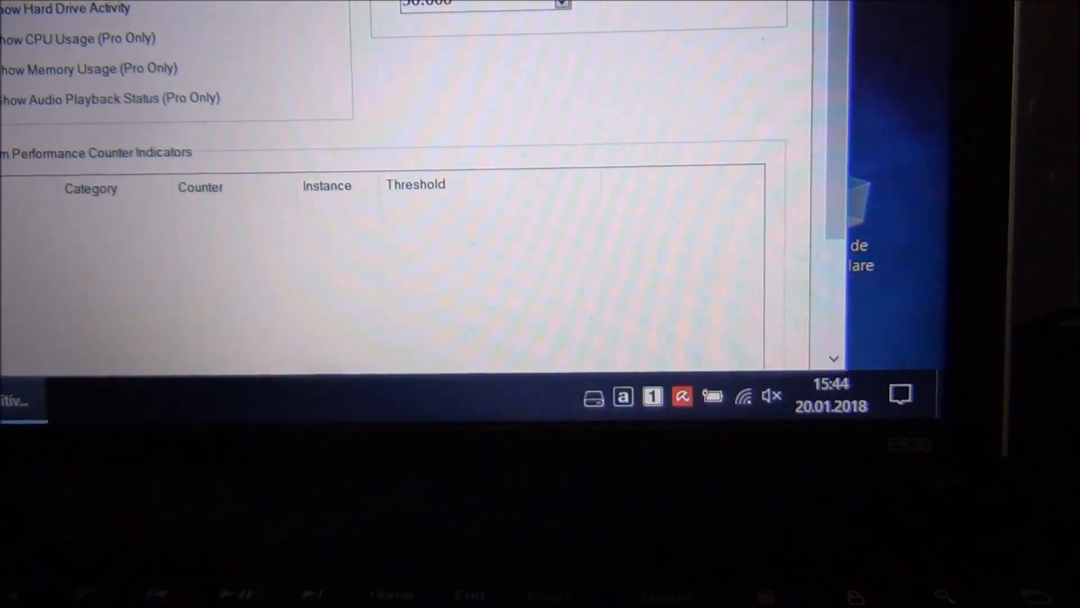
{"action": "mouse_move", "coordinate": [588, 407]}
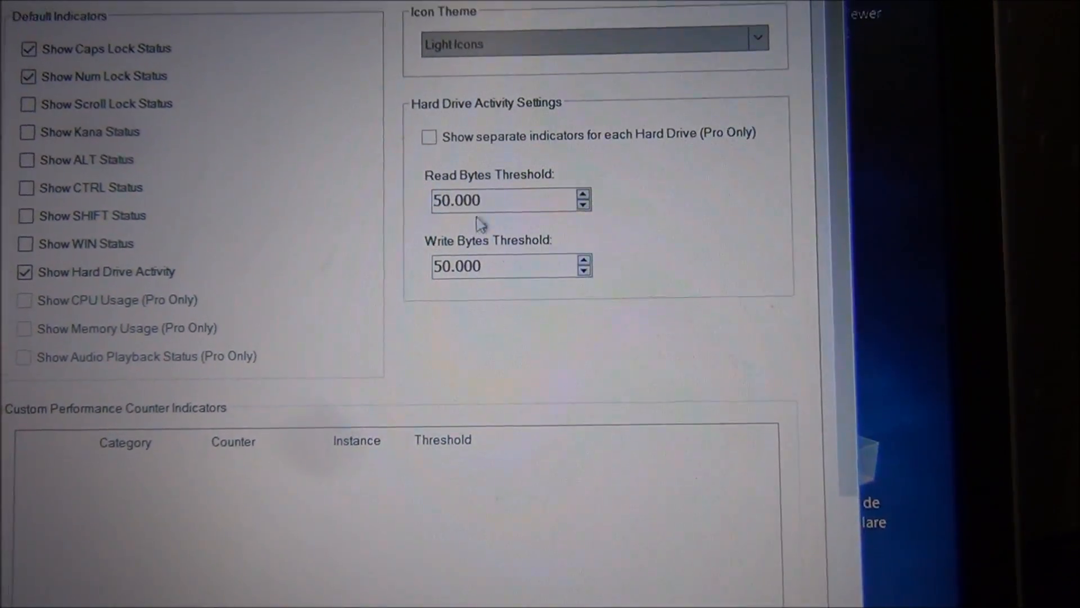
{"action": "scroll", "scroll_direction": "down", "scroll_amount": 3}
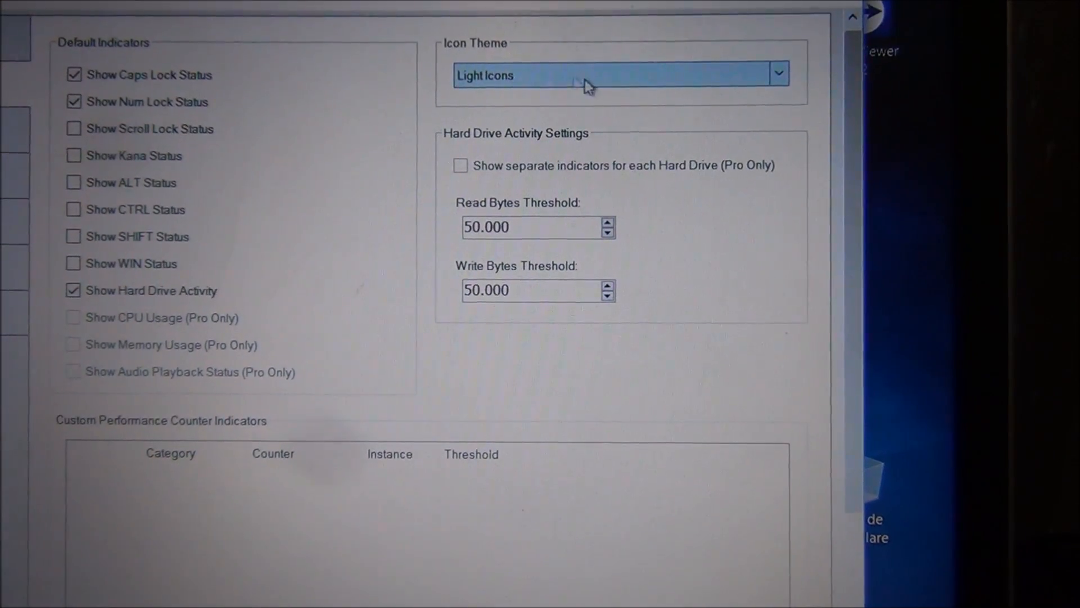
- Review the icon themes and choose Dark Icons with Green for the tray indicators
{"action": "left_click", "coordinate": [779, 73]}
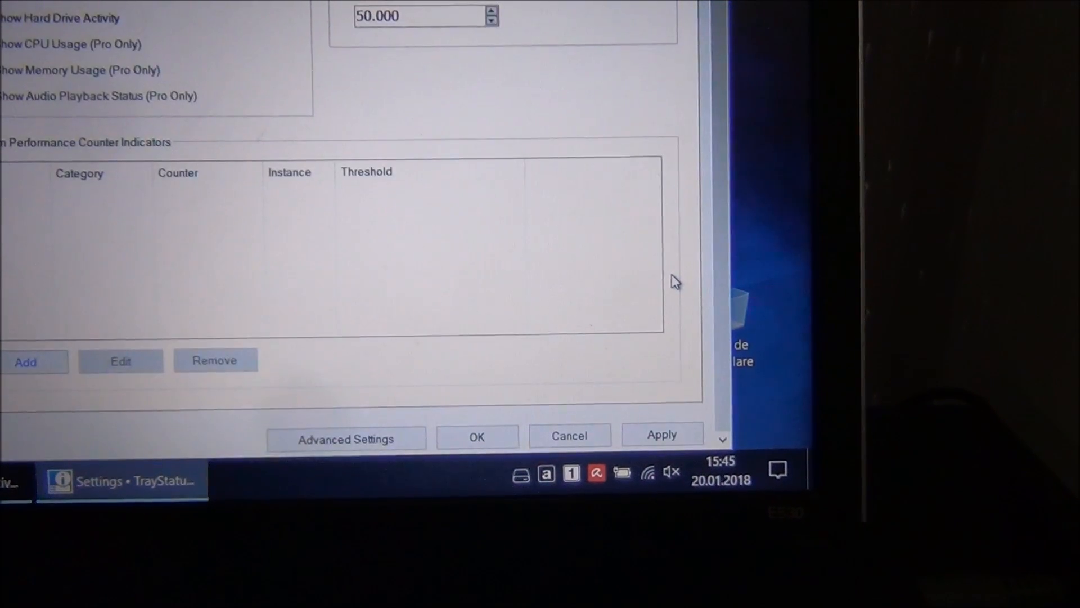
{"action": "scroll", "scroll_direction": "up", "scroll_amount": 3}
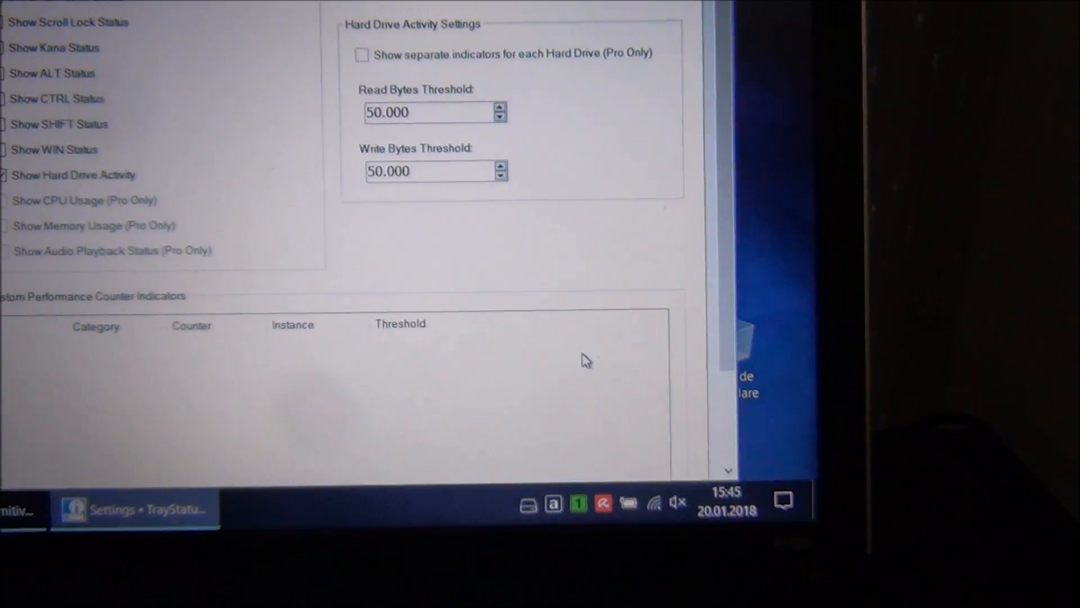
{"action": "scroll", "scroll_direction": "up", "scroll_amount": 3}
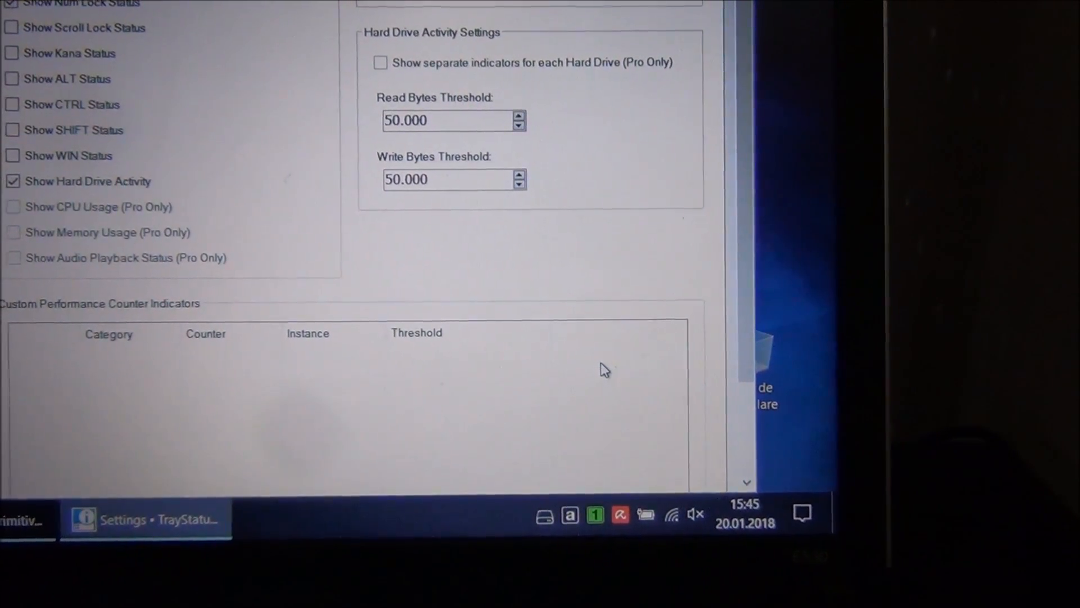
{"action": "left_click", "coordinate": [551, 10]}
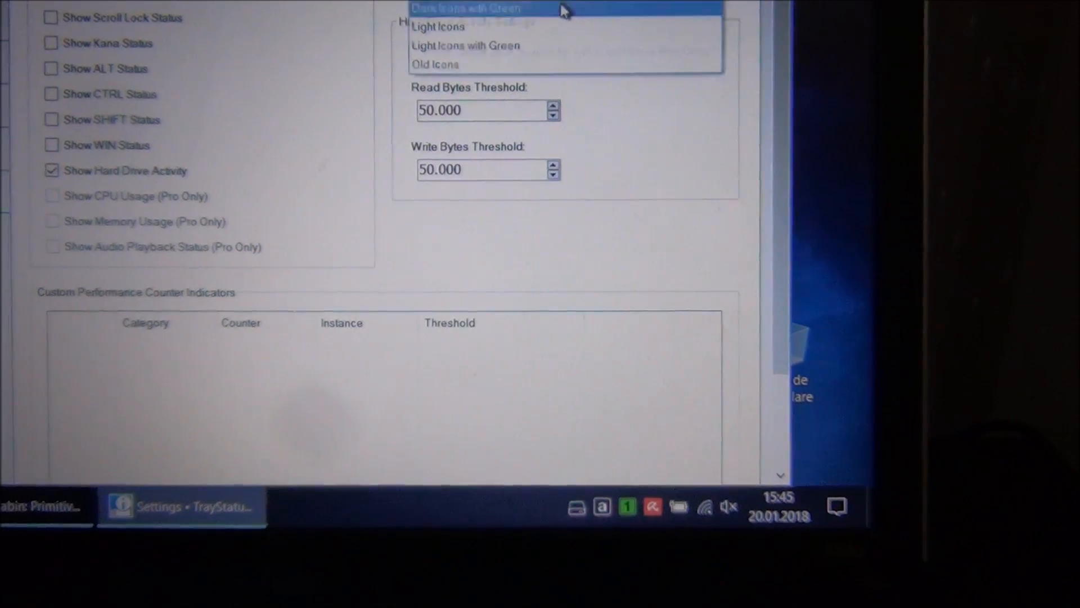
{"action": "left_click", "coordinate": [482, 8]}
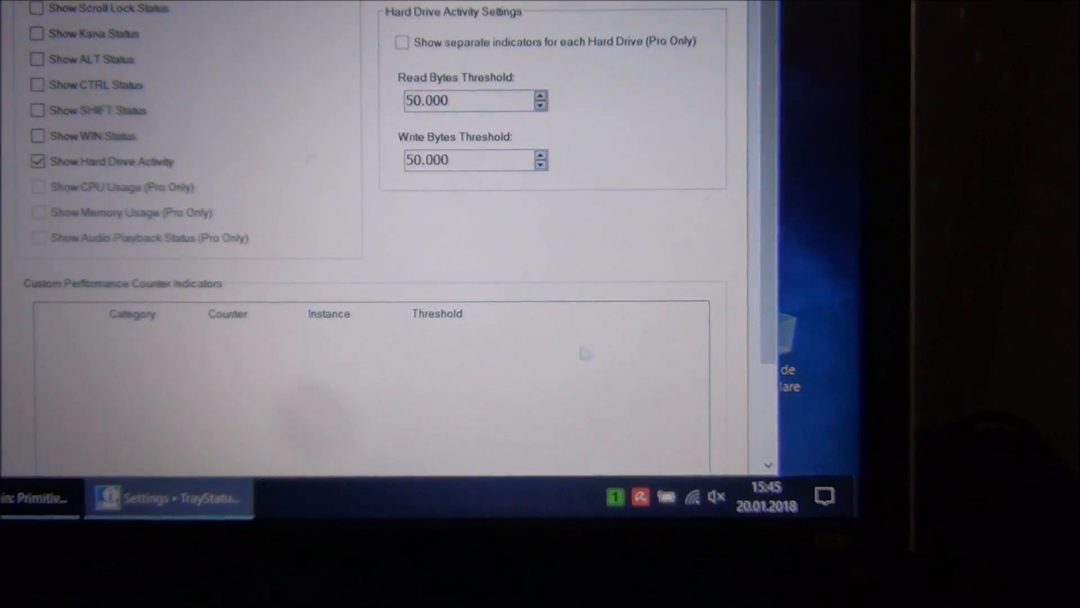
{"action": "scroll", "scroll_direction": "up", "scroll_amount": 3}
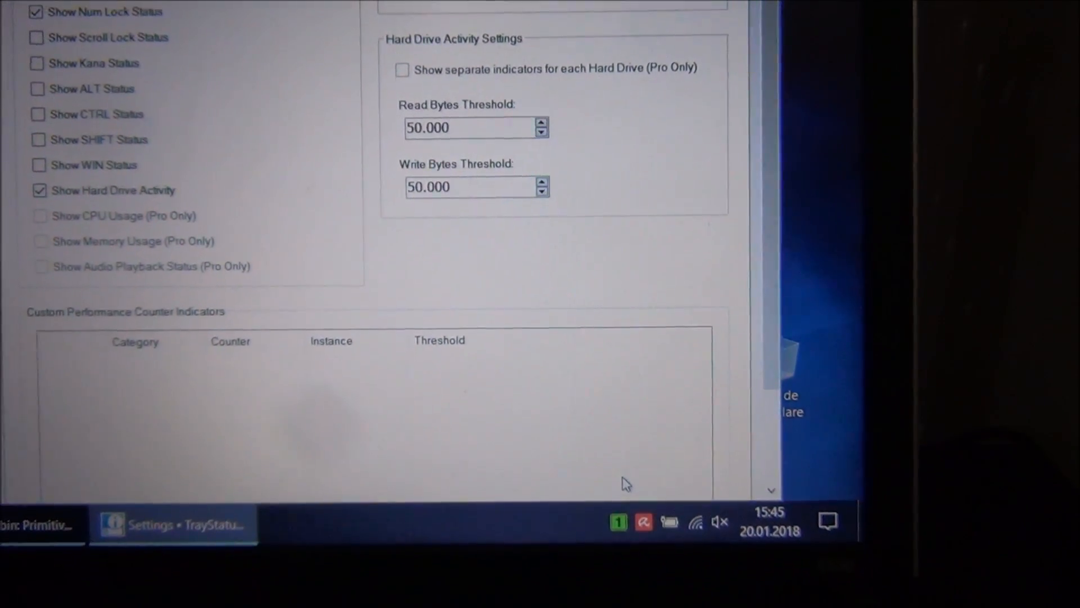
{"action": "scroll", "scroll_direction": "down", "scroll_amount": 3}
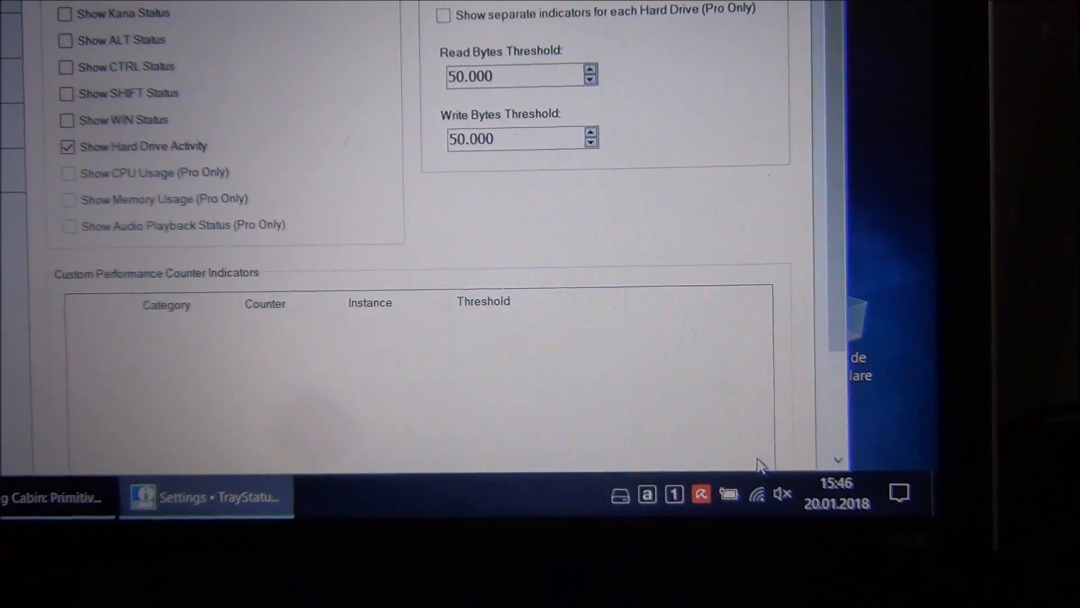
- View the License Key page showing the copy is licensed to the Free Version
{"action": "scroll", "scroll_direction": "up", "scroll_amount": 3}
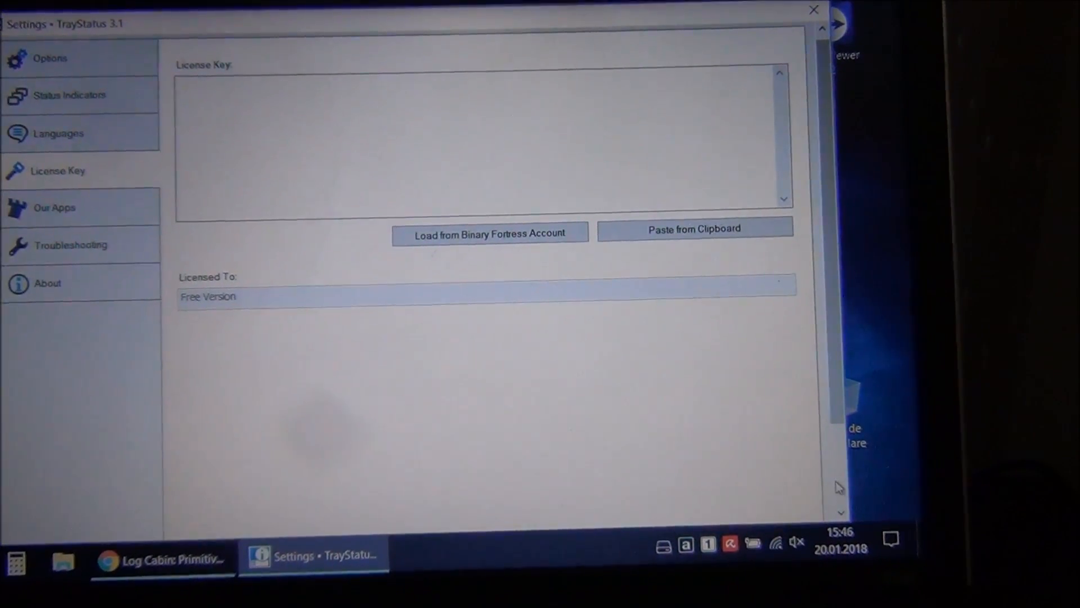
{"action": "scroll", "scroll_direction": "down", "scroll_amount": 3}
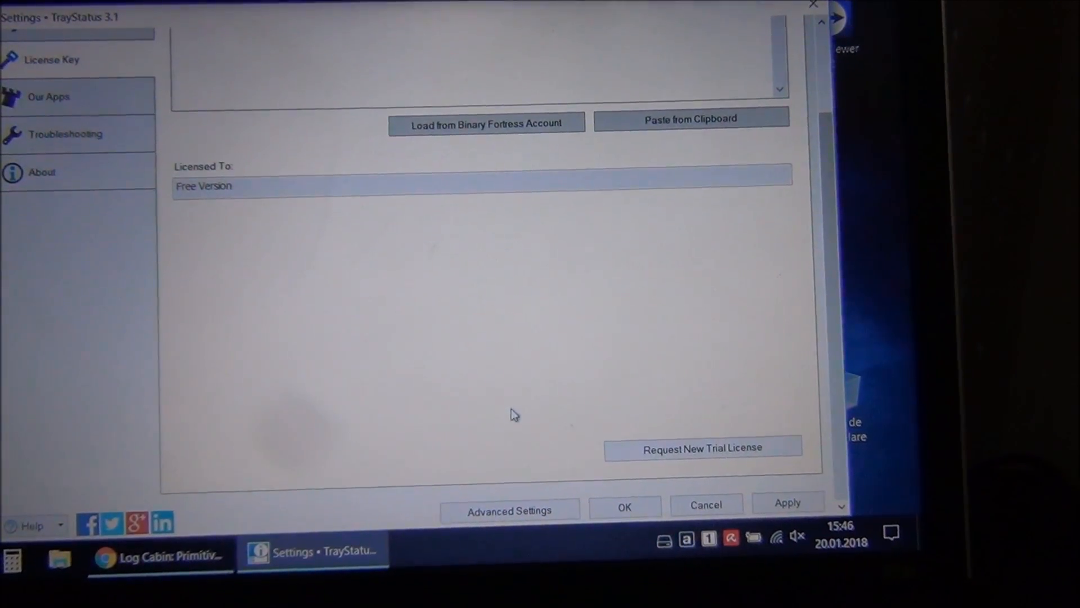